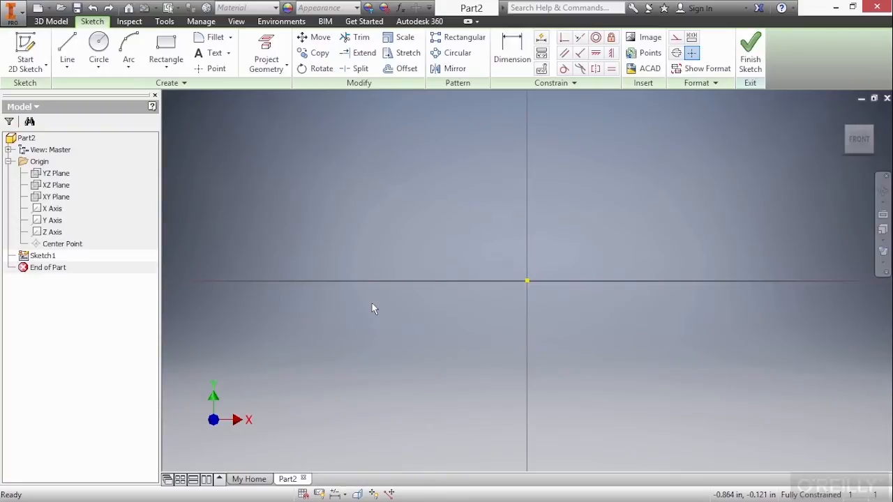
{"action": "mouse_move", "coordinate": [299, 192]}
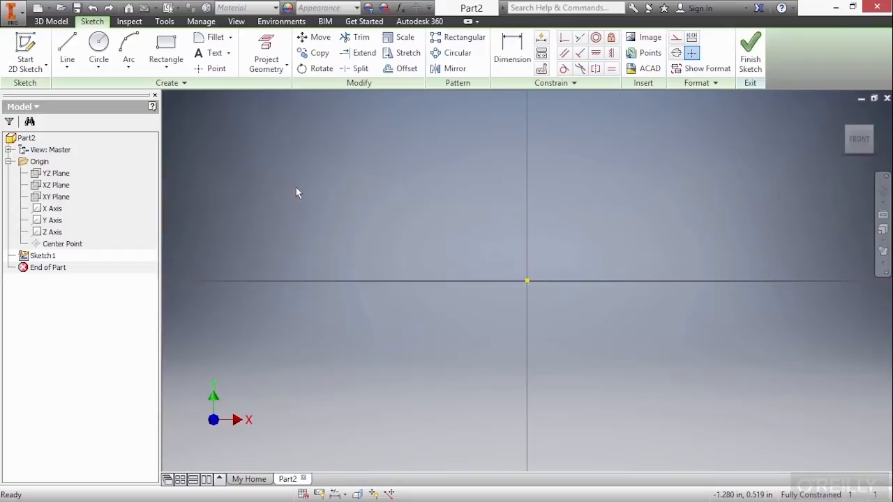
- Rough out a hand-drawn slot shape above the origin with a line and tangent arc
{"action": "left_click", "coordinate": [164, 69]}
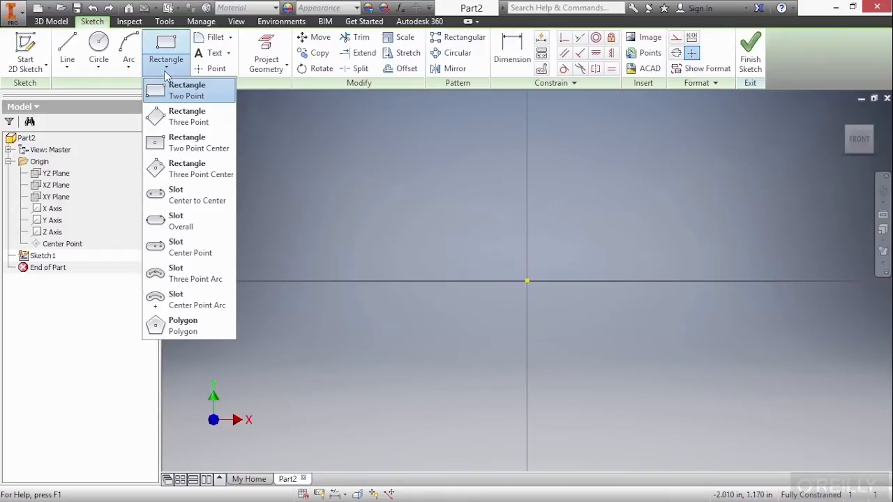
{"action": "mouse_move", "coordinate": [193, 299]}
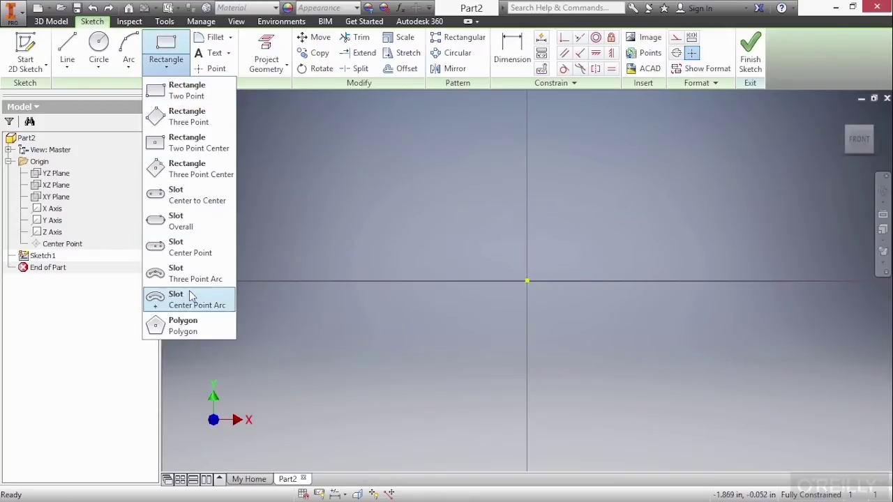
{"action": "mouse_move", "coordinate": [198, 211]}
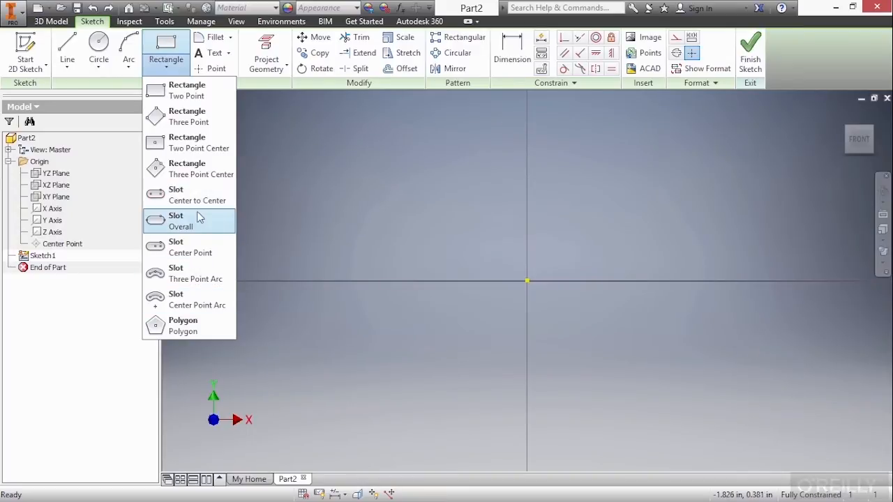
{"action": "mouse_move", "coordinate": [198, 203]}
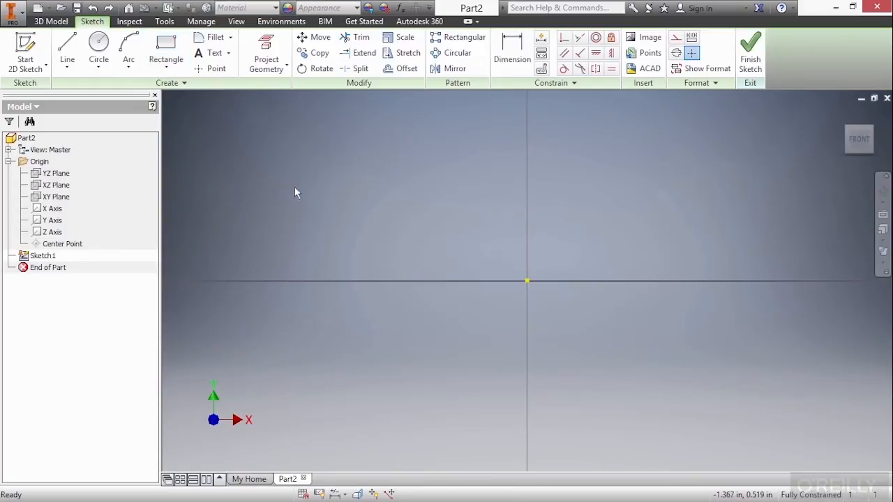
{"action": "left_click", "coordinate": [67, 48]}
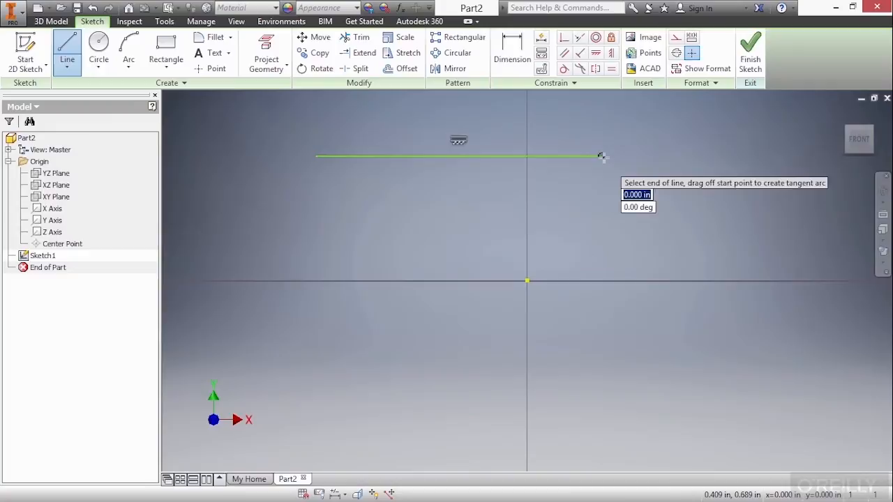
{"action": "left_click_drag", "start_coordinate": [600, 157], "coordinate": [640, 170]}
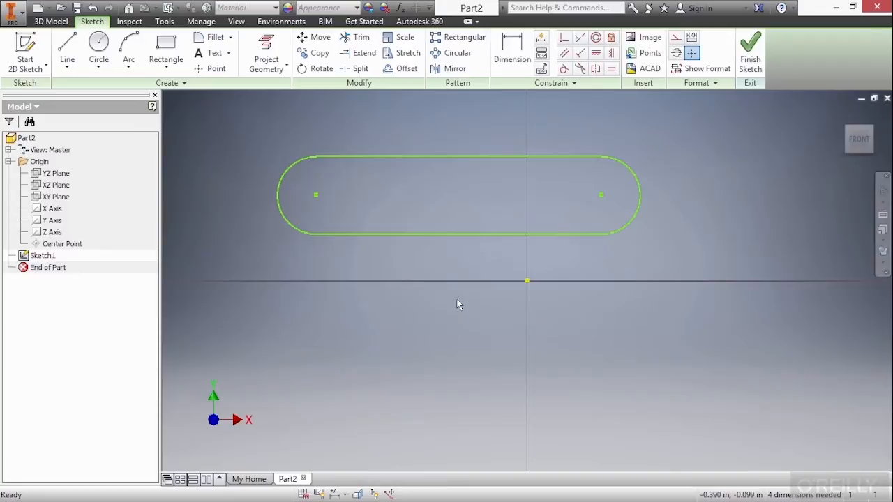
{"action": "mouse_move", "coordinate": [382, 254]}
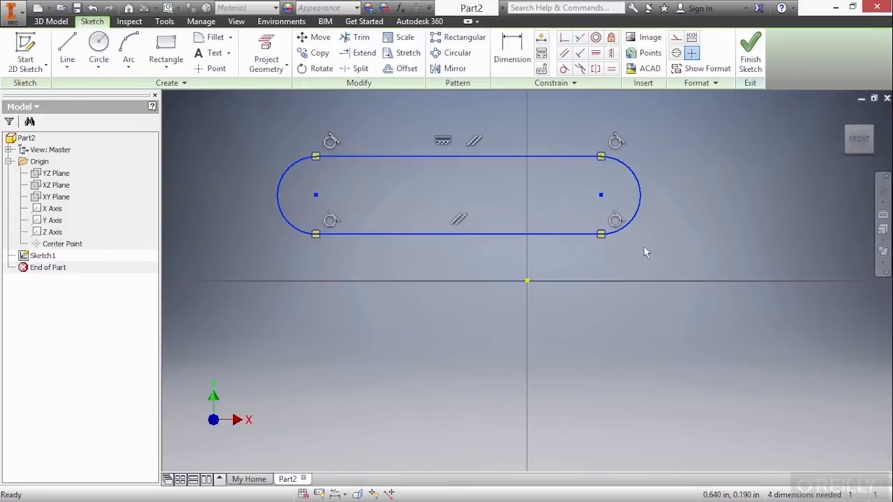
{"action": "mouse_move", "coordinate": [649, 248]}
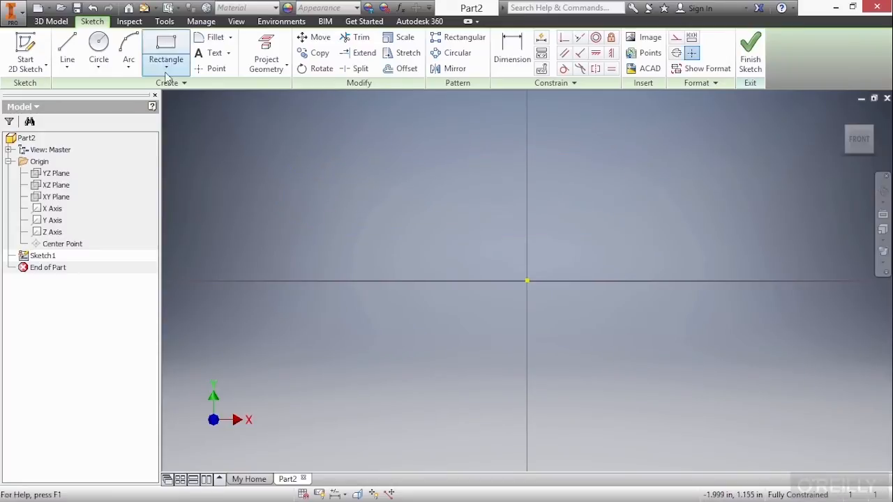
- Draw a center-to-center slot above the origin from two centre points and a width
{"action": "left_click", "coordinate": [166, 68]}
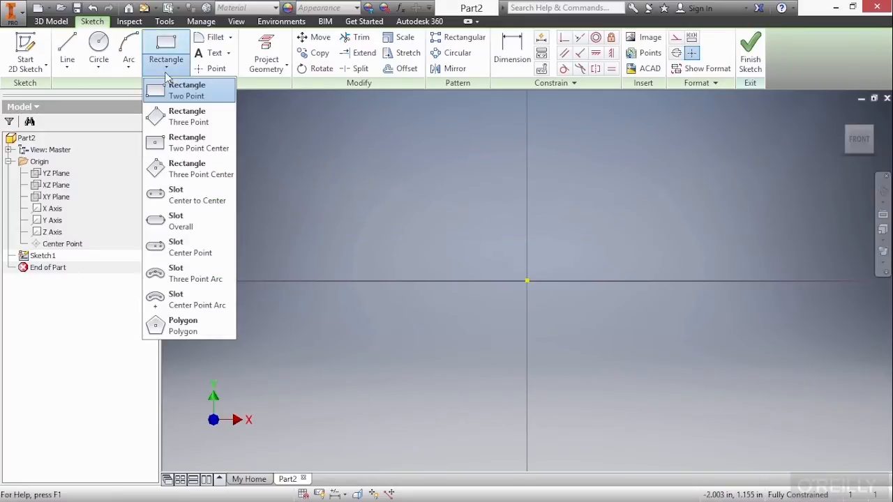
{"action": "mouse_move", "coordinate": [196, 195]}
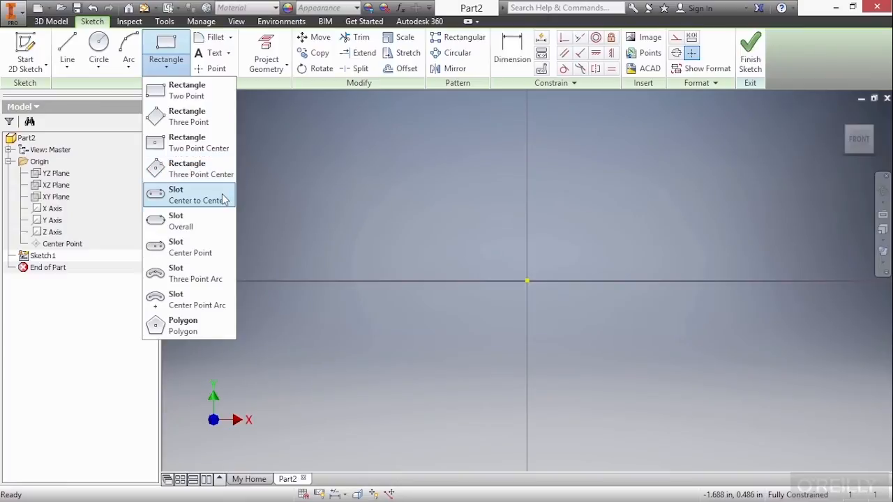
{"action": "left_click", "coordinate": [188, 194]}
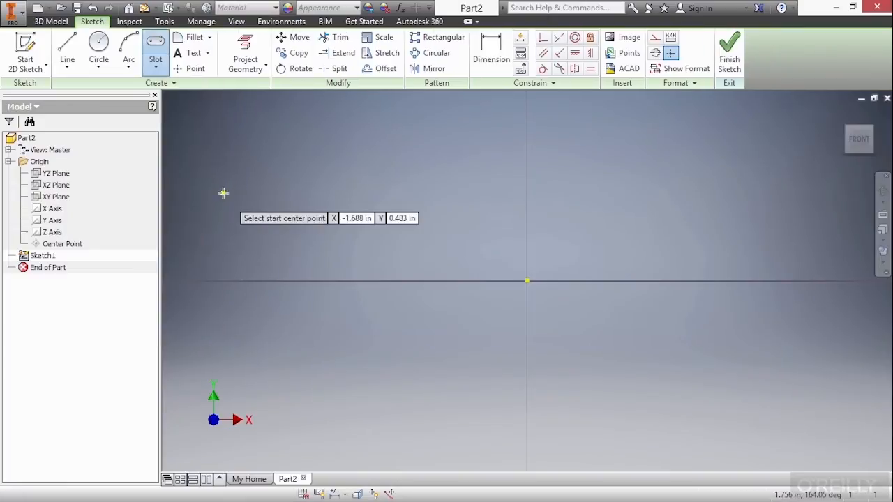
{"action": "left_click", "coordinate": [223, 193]}
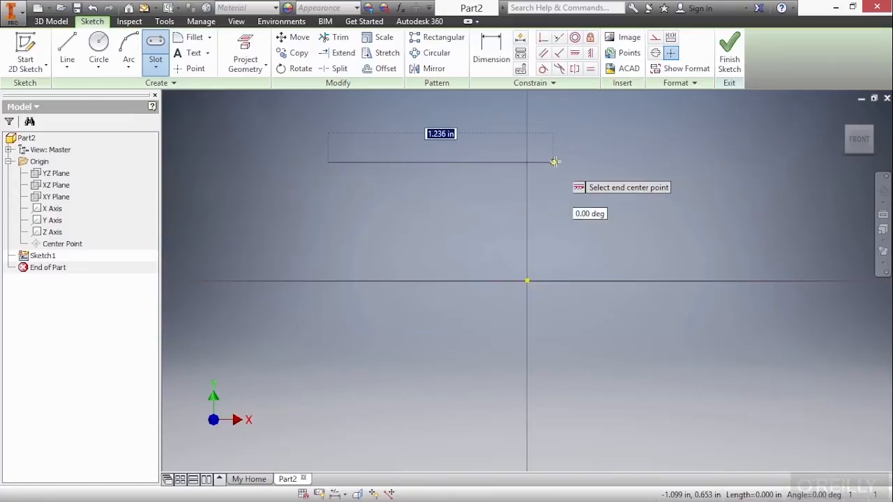
{"action": "left_click", "coordinate": [555, 162]}
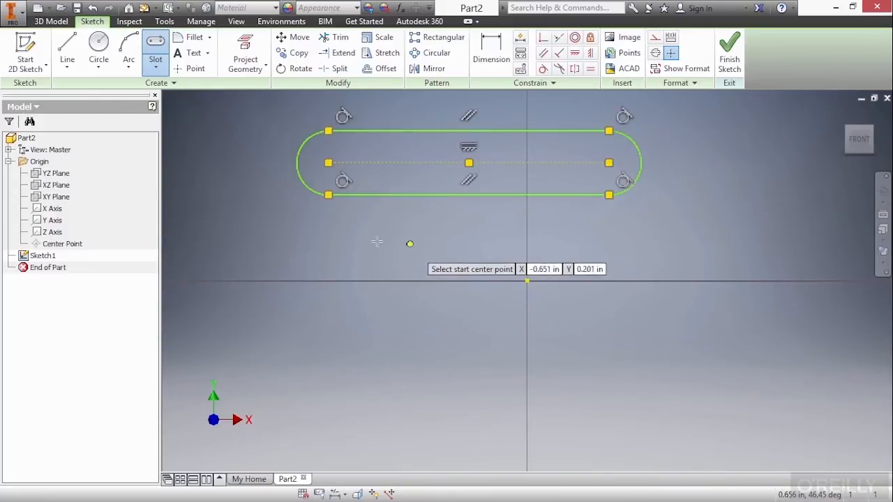
{"action": "left_click", "coordinate": [155, 59]}
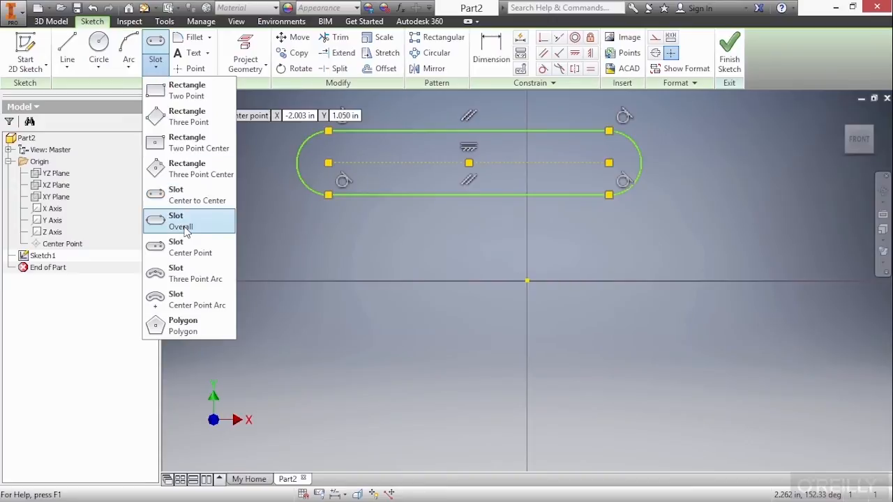
- Draw a shorter overall-length slot just below the first slot
{"action": "left_click", "coordinate": [182, 221]}
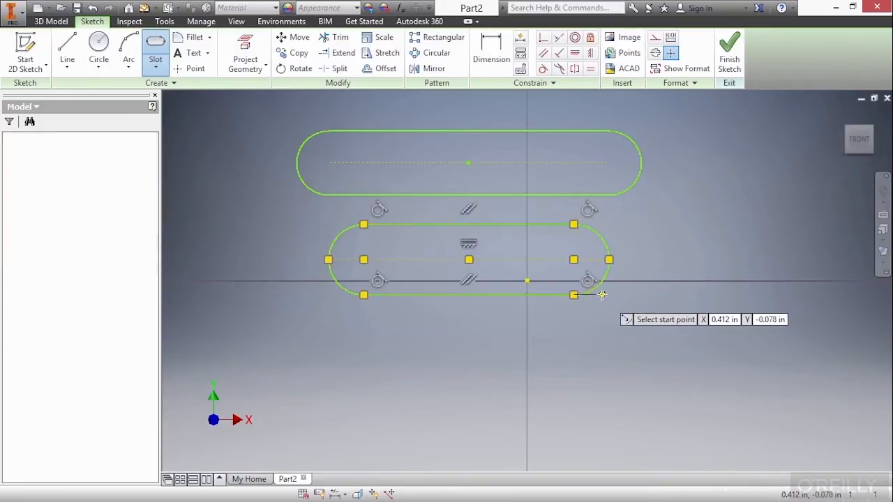
{"action": "left_click", "coordinate": [155, 54]}
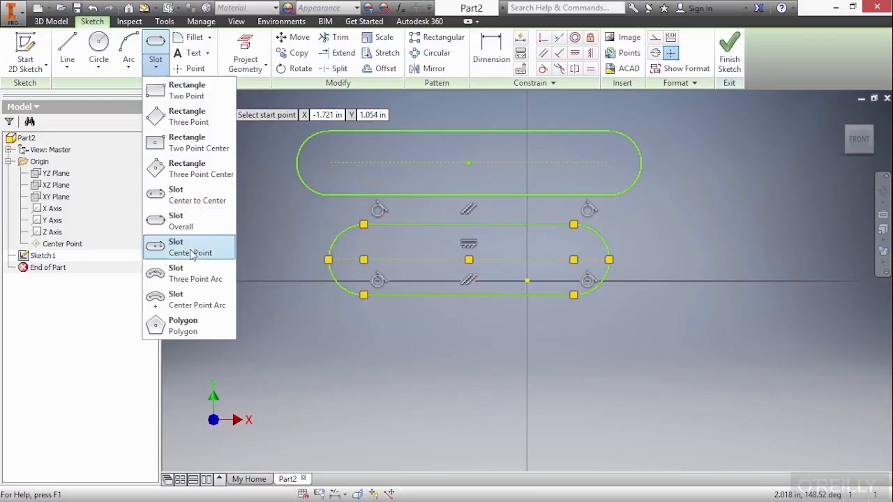
- Draw a center-point slot below the second slot
{"action": "left_click", "coordinate": [188, 247]}
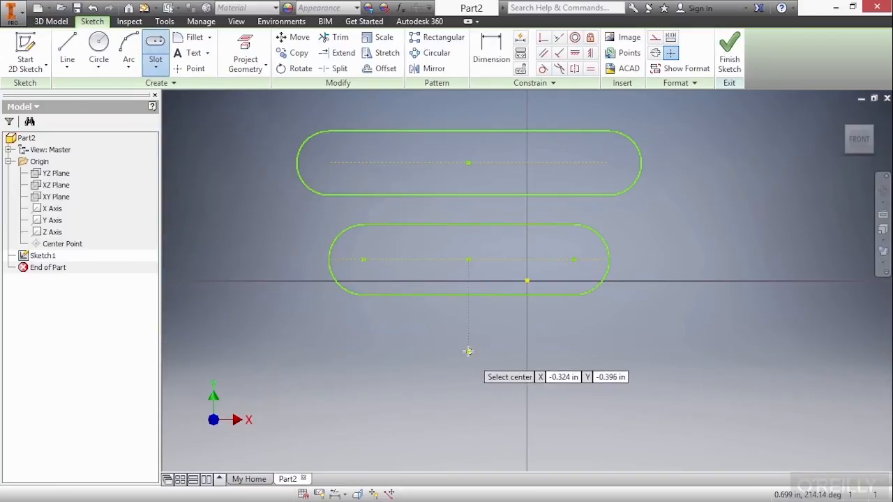
{"action": "left_click", "coordinate": [469, 350]}
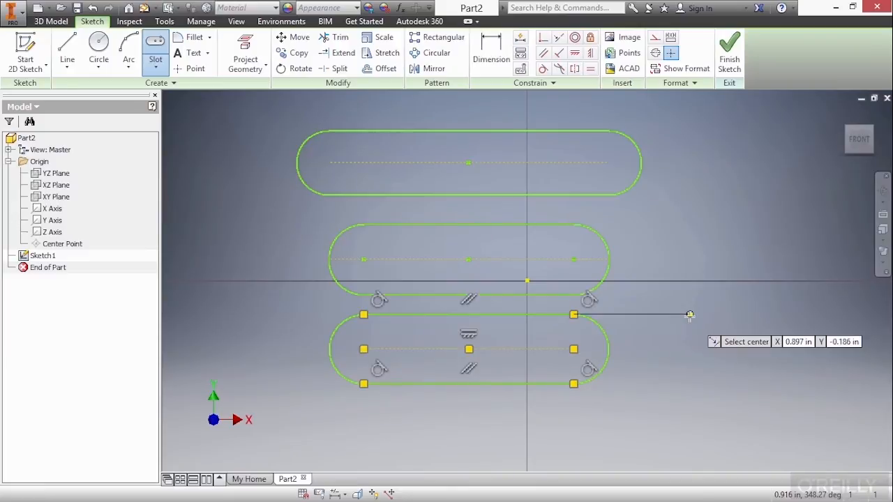
{"action": "mouse_move", "coordinate": [612, 273]}
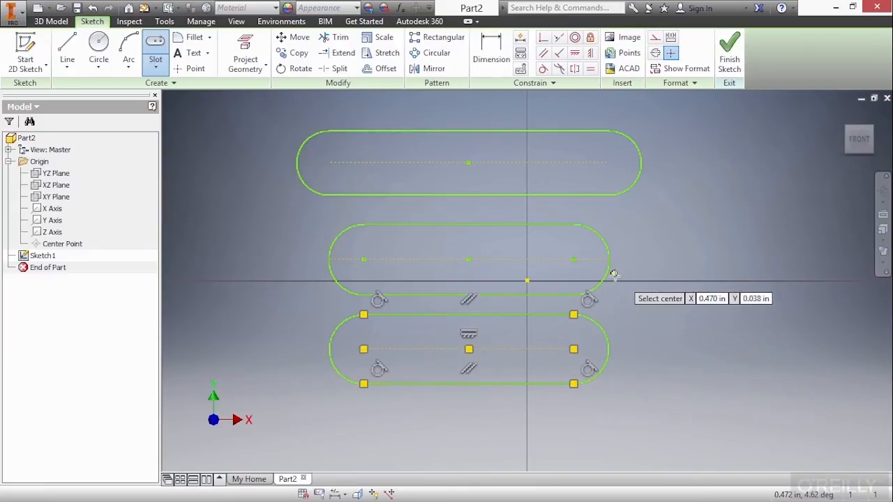
{"action": "left_click", "coordinate": [155, 68]}
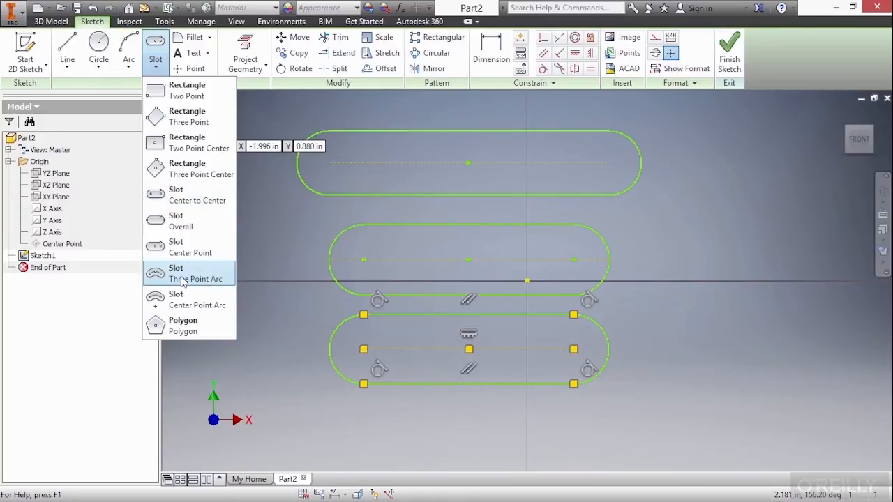
- Draw a three-point-arc slot to the right of the straight slots
{"action": "left_click", "coordinate": [176, 273]}
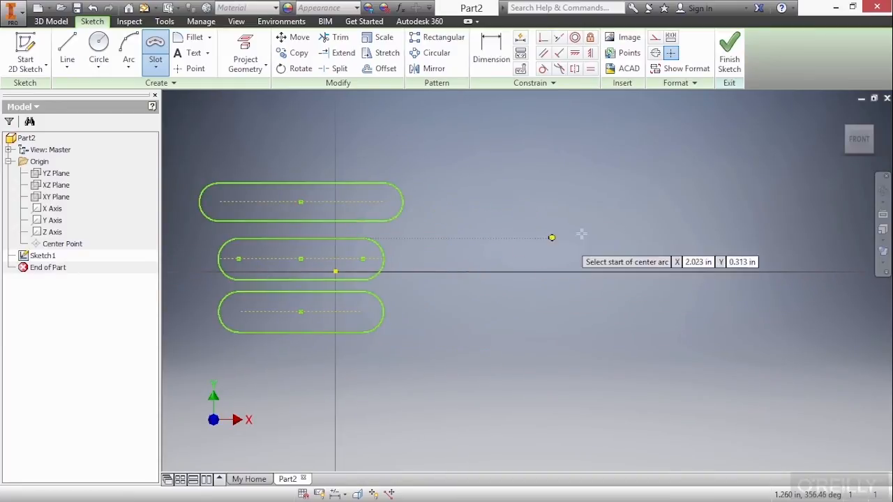
{"action": "left_click", "coordinate": [551, 237]}
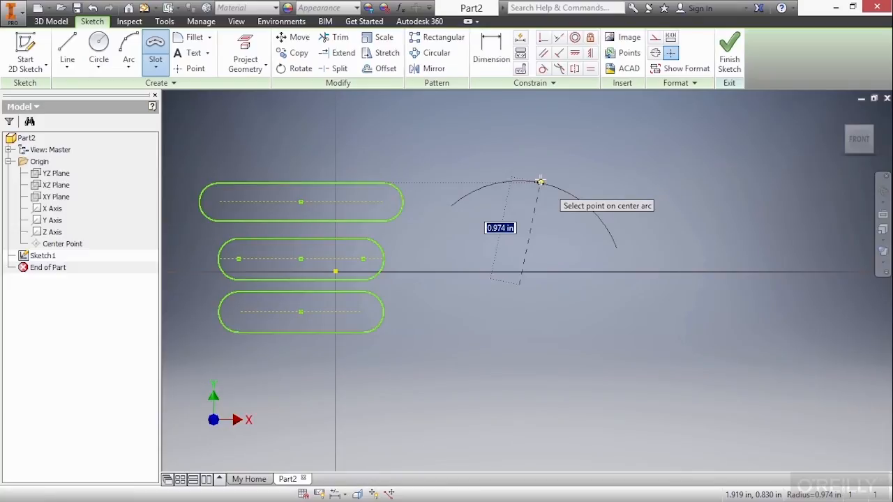
{"action": "left_click", "coordinate": [538, 182]}
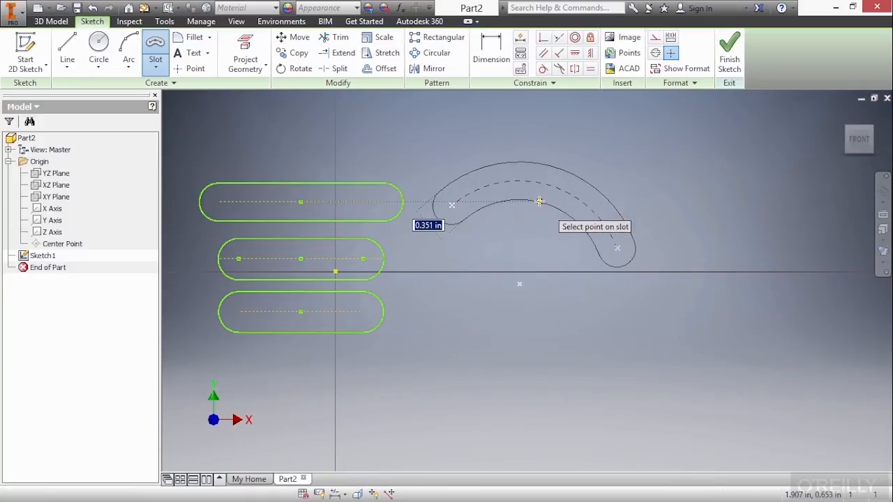
{"action": "mouse_move", "coordinate": [544, 196]}
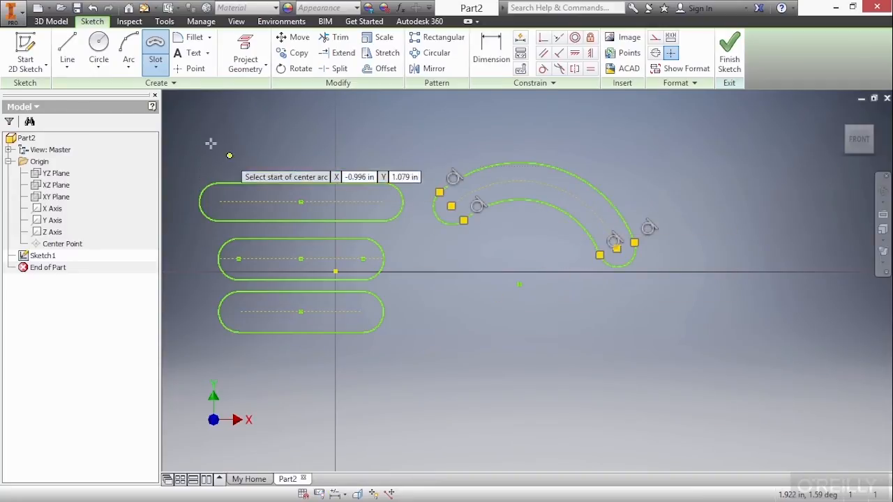
{"action": "left_click", "coordinate": [155, 50]}
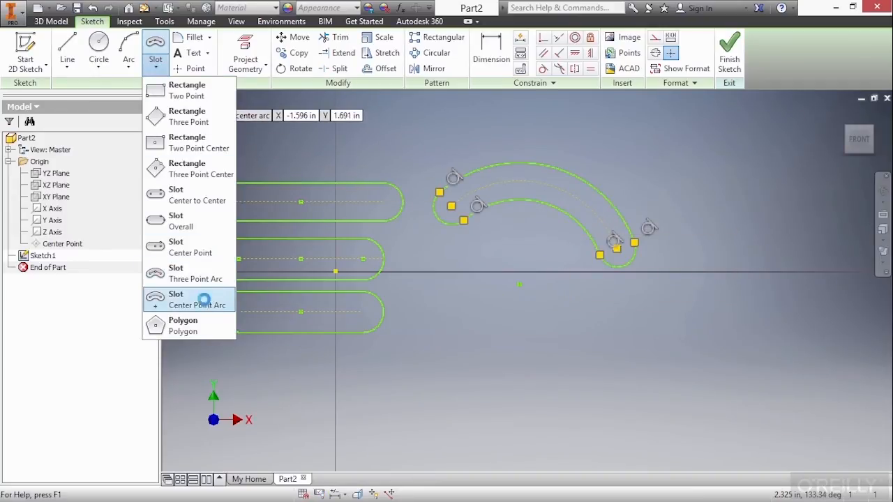
- Draw a center-point-arc slot below the first curved slot
{"action": "left_click", "coordinate": [176, 299]}
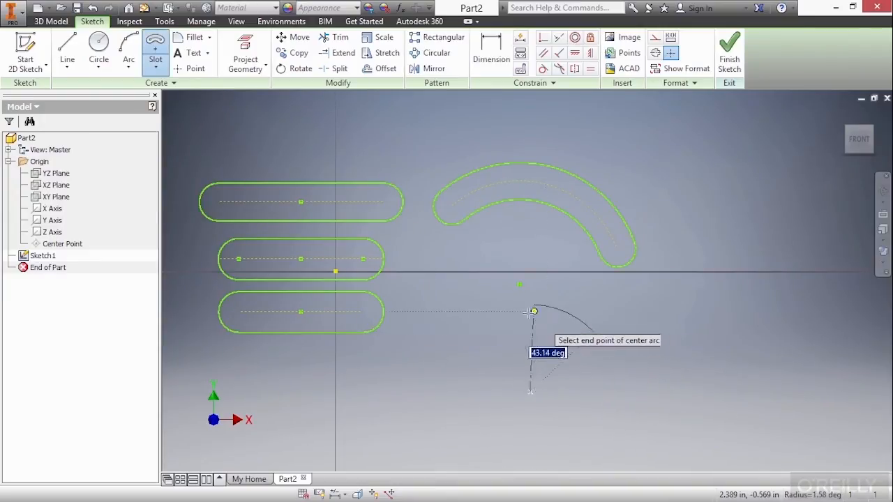
{"action": "mouse_move", "coordinate": [451, 350]}
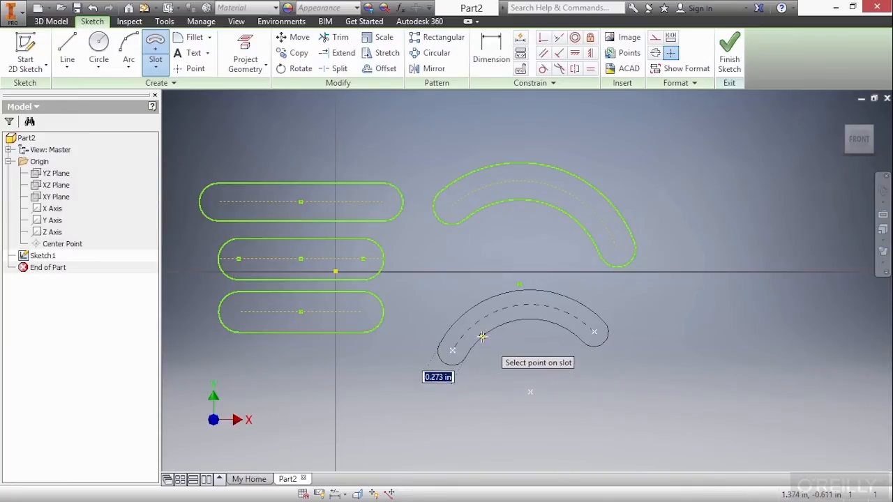
{"action": "left_click", "coordinate": [480, 337]}
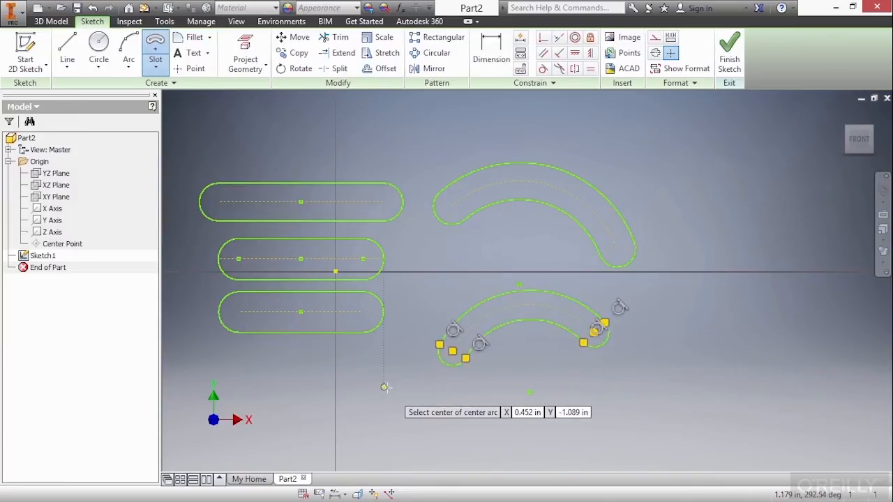